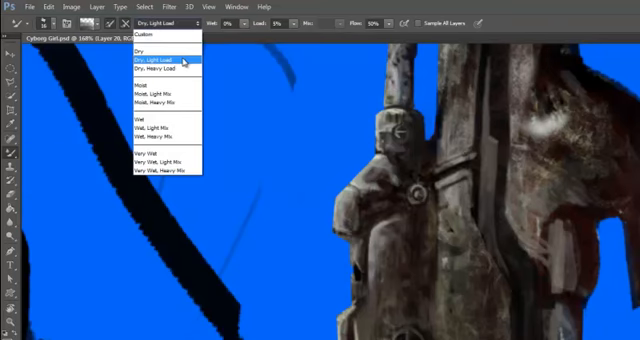
Switch the current tool option while painting the mech's textured hull and armor plates
left_click(160, 60)
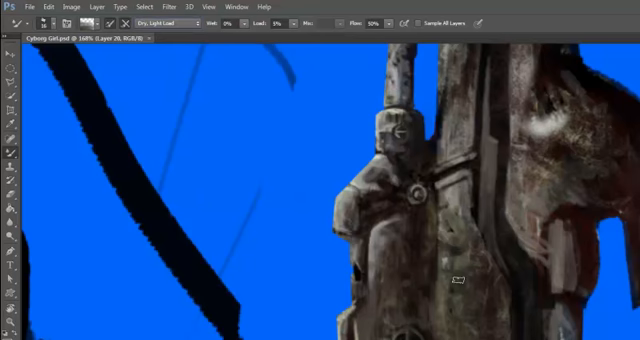
mouse_move(440, 218)
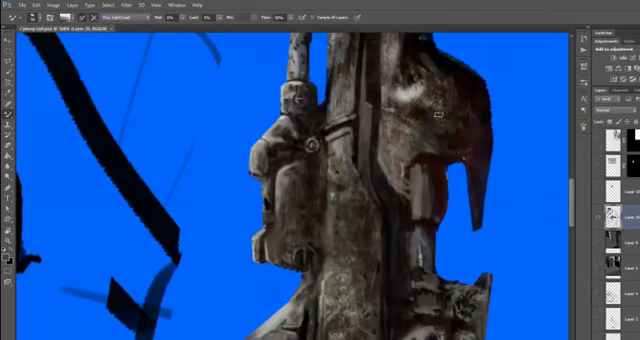
mouse_move(308, 200)
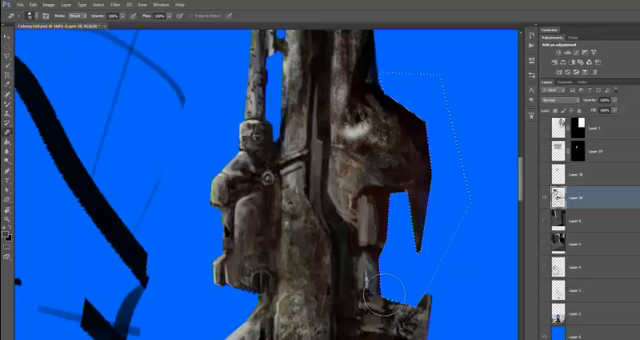
Show the Select menu commands for the outlined mech armor selection
left_click(48, 4)
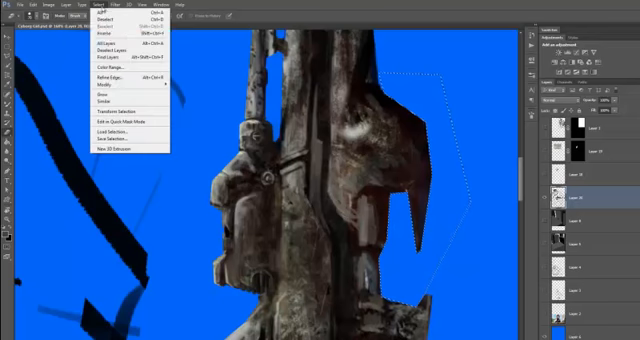